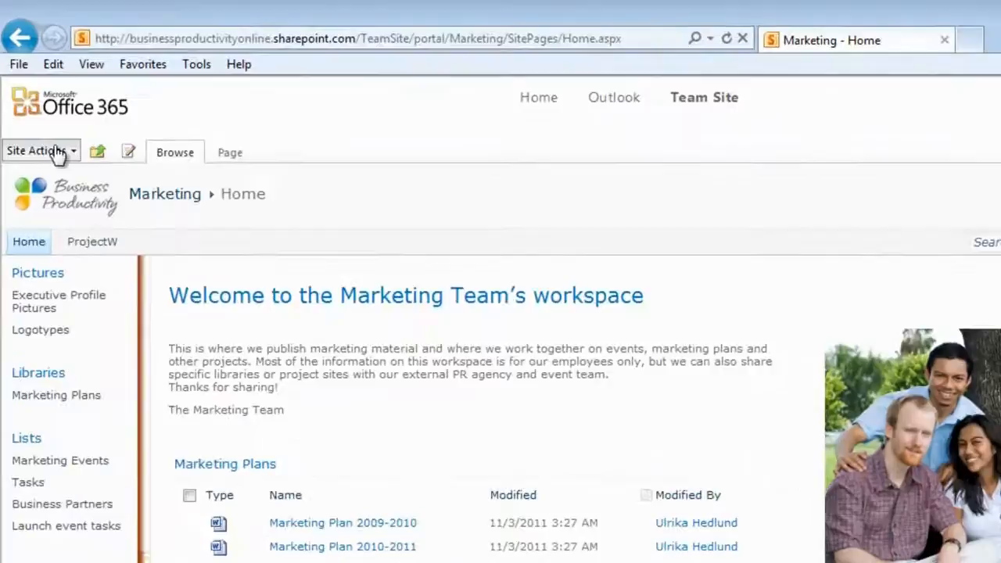
Create a new list from the Survey template named 'Team dinner survey' via Site Actions > More Options
{"action": "left_click", "coordinate": [36, 150]}
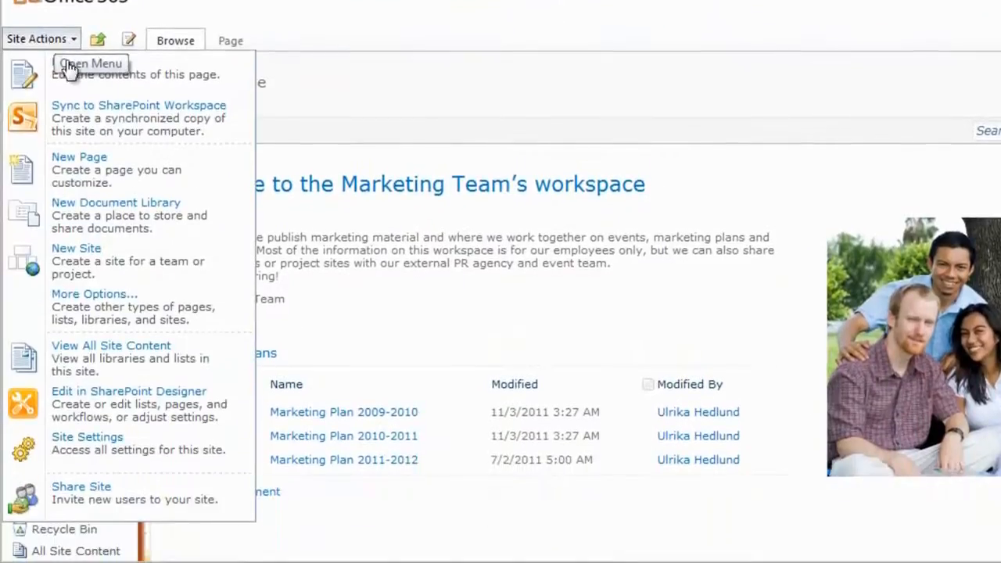
{"action": "left_click", "coordinate": [94, 294]}
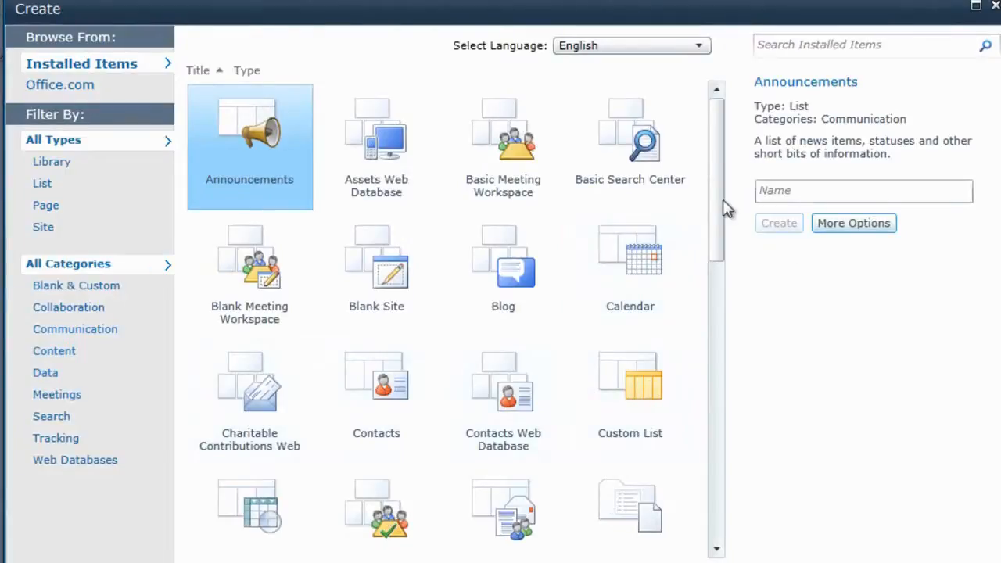
{"action": "scroll", "scroll_direction": "down", "scroll_amount": 3}
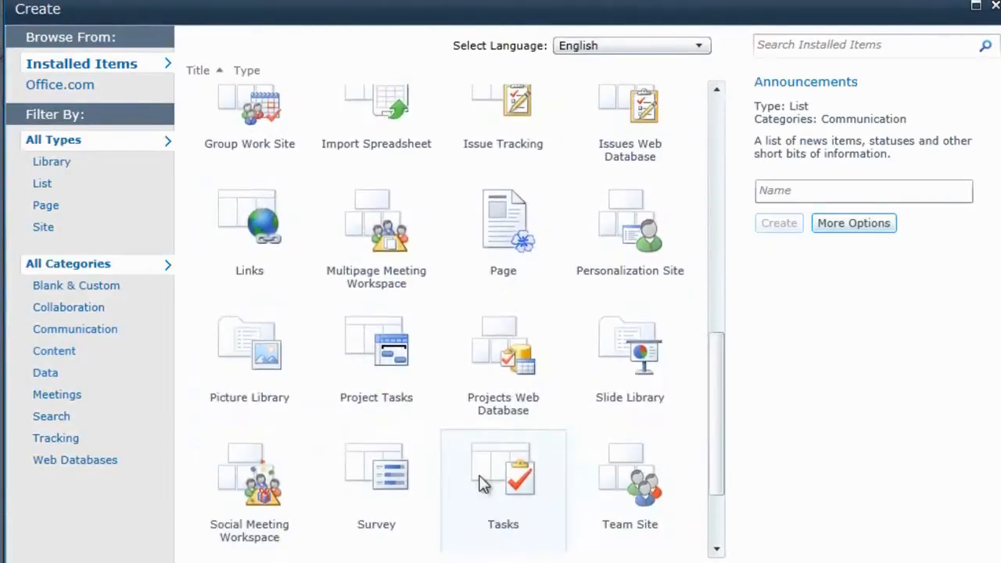
{"action": "left_click", "coordinate": [375, 476]}
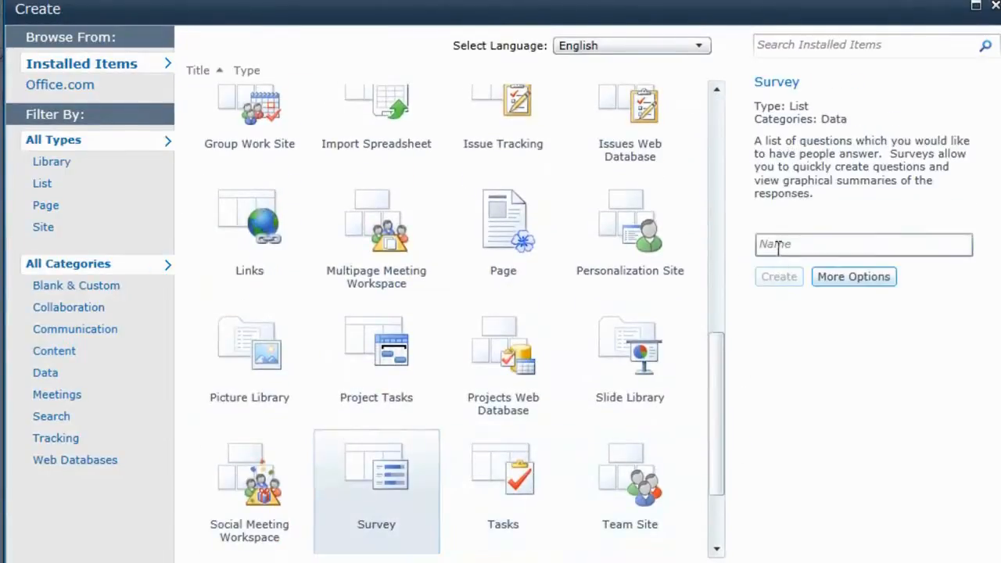
{"action": "type", "text": "Team dinner survey"}
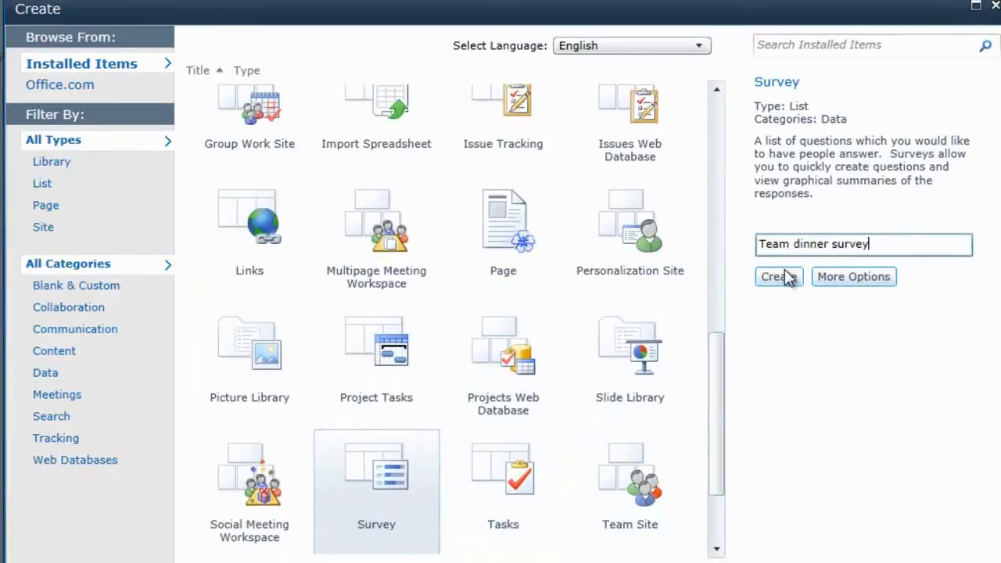
{"action": "left_click", "coordinate": [776, 276]}
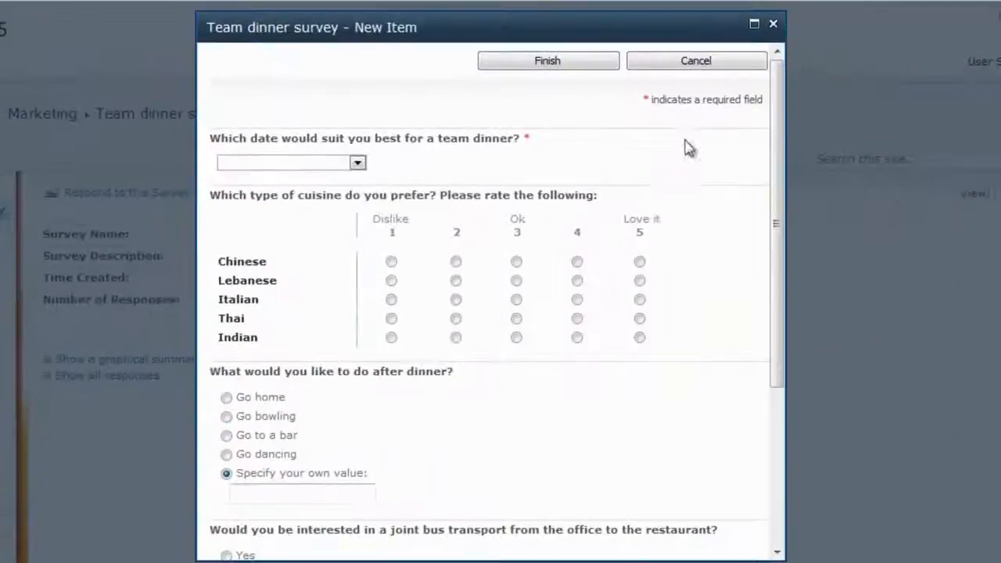
Review the survey's date, cuisine, after-dinner, transport and dietary questions, then cancel without answering
{"action": "scroll", "scroll_direction": "down", "scroll_amount": 3}
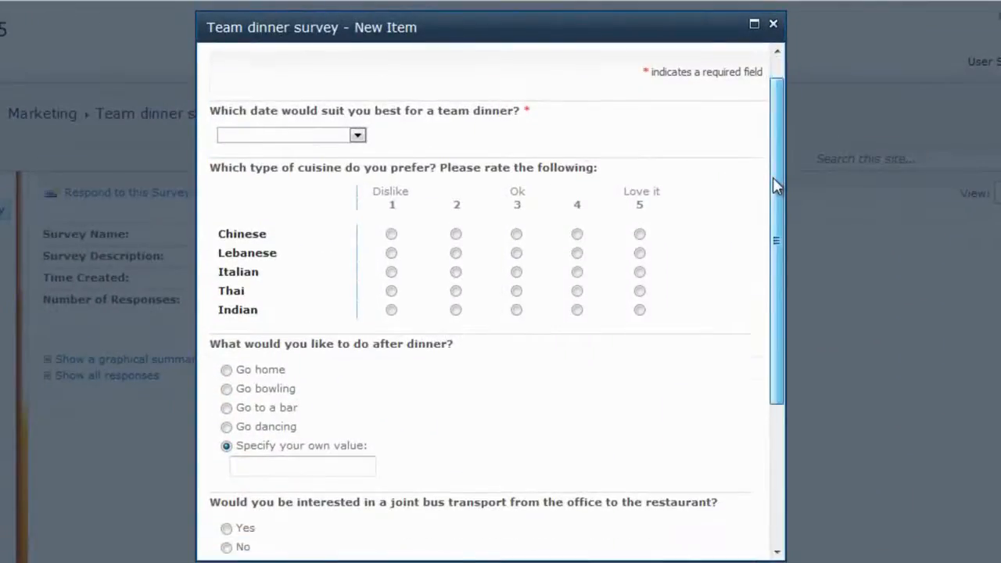
{"action": "scroll", "scroll_direction": "down", "scroll_amount": 3}
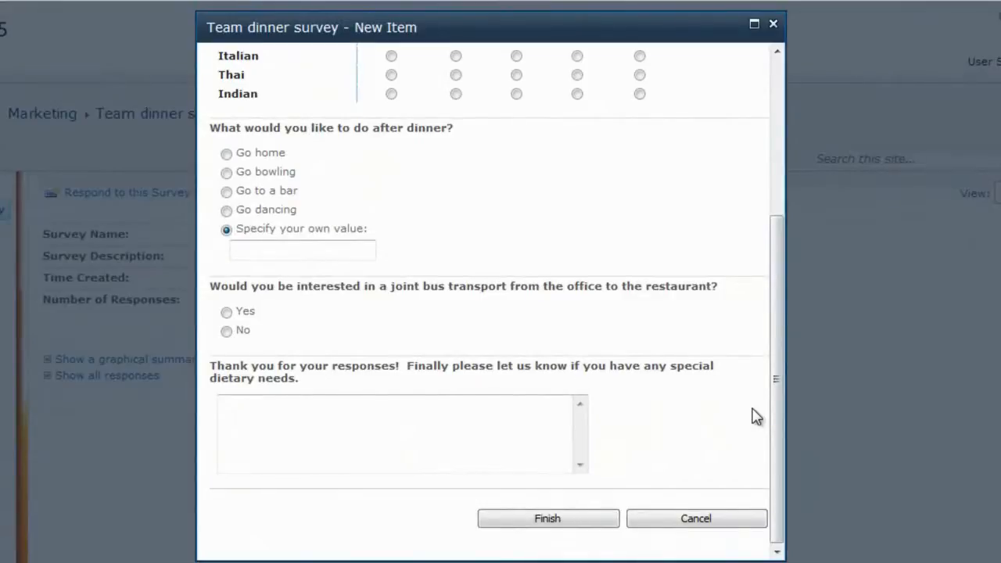
{"action": "mouse_move", "coordinate": [749, 436]}
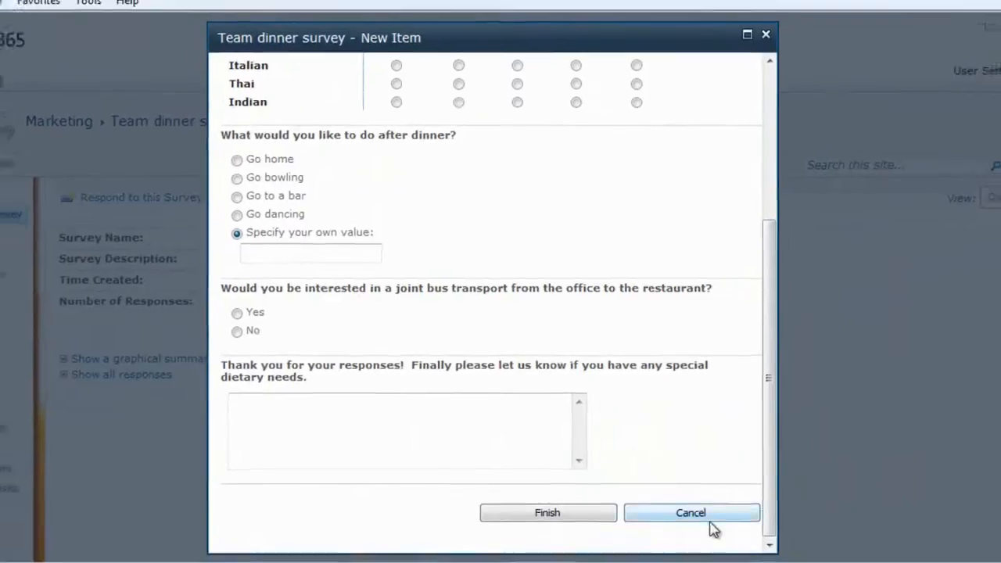
{"action": "left_click", "coordinate": [691, 513]}
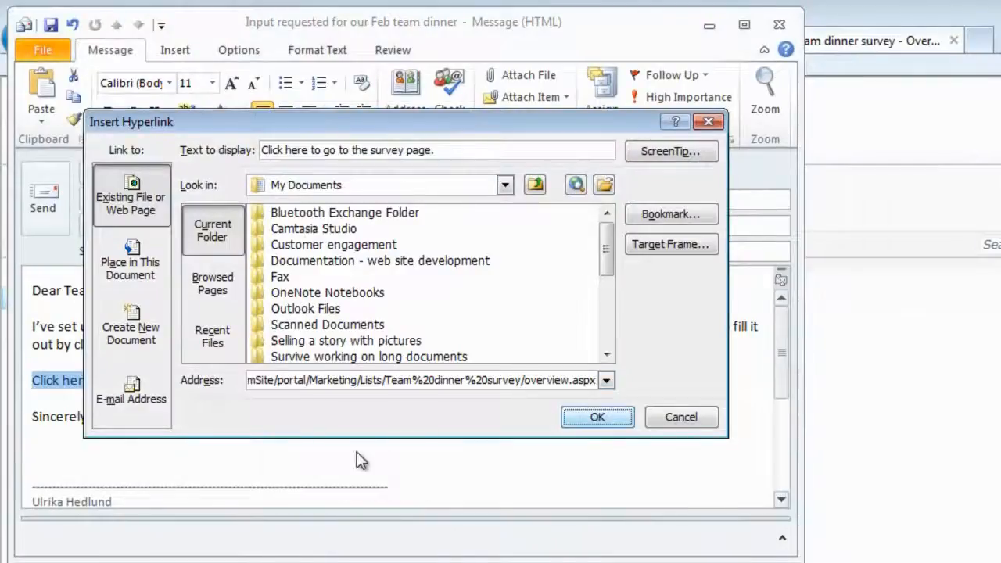
Insert the 'Click here to go to the survey page.' hyperlink into the Marketing Team email
{"action": "left_click", "coordinate": [598, 416]}
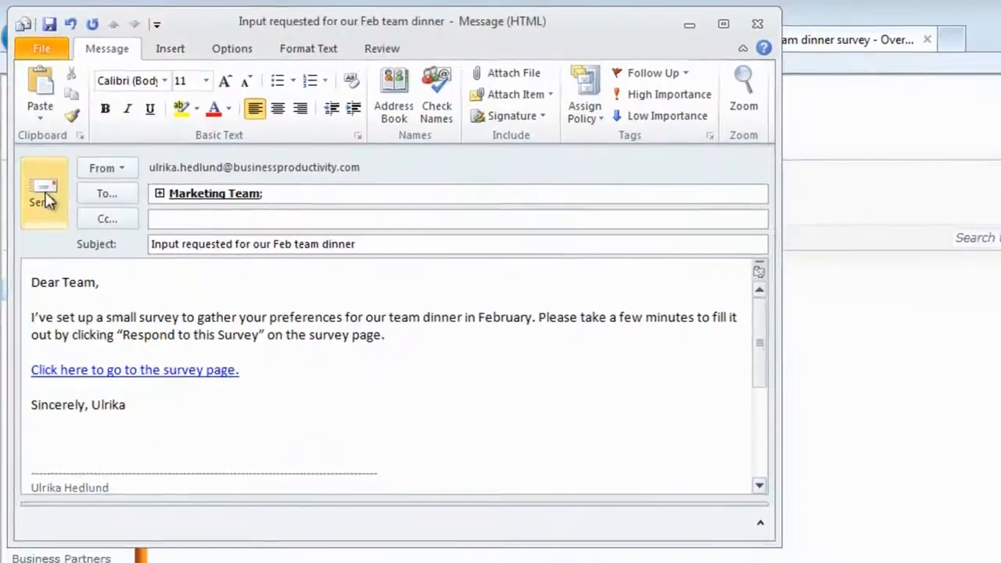